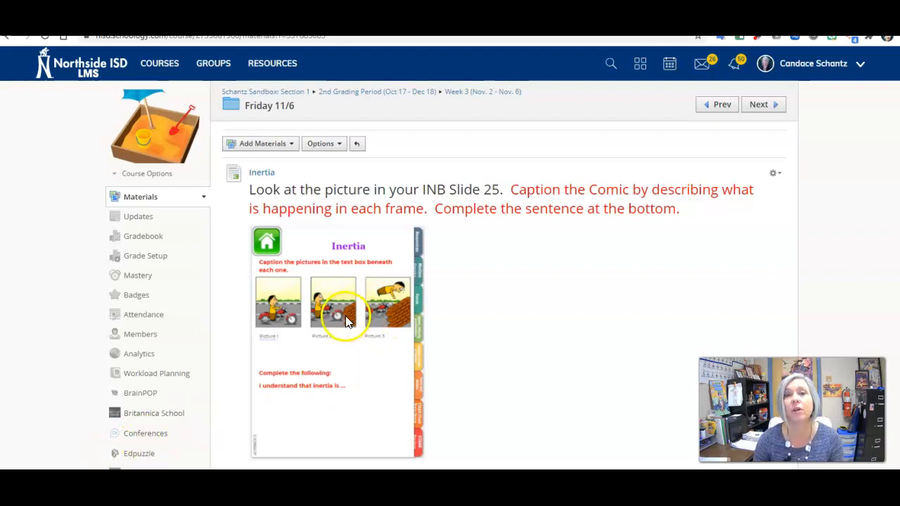
{"action": "mouse_move", "coordinate": [292, 106]}
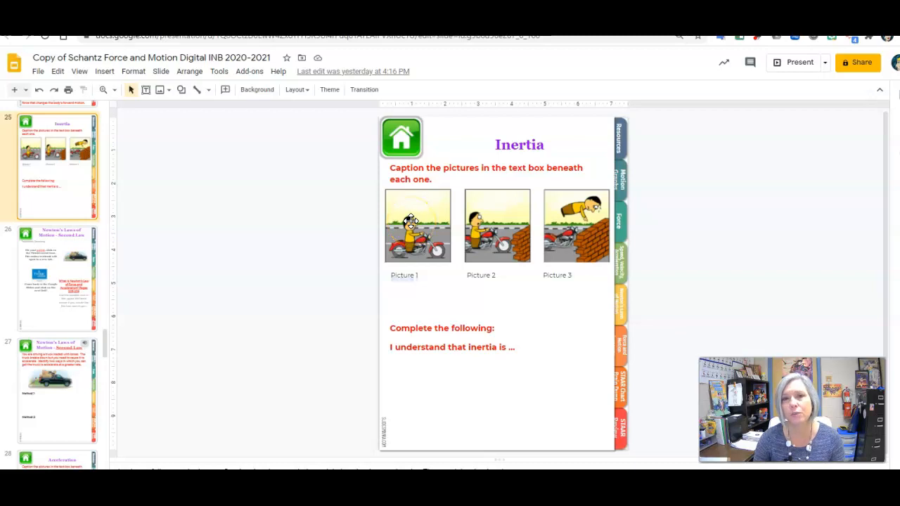
{"action": "mouse_move", "coordinate": [601, 236]}
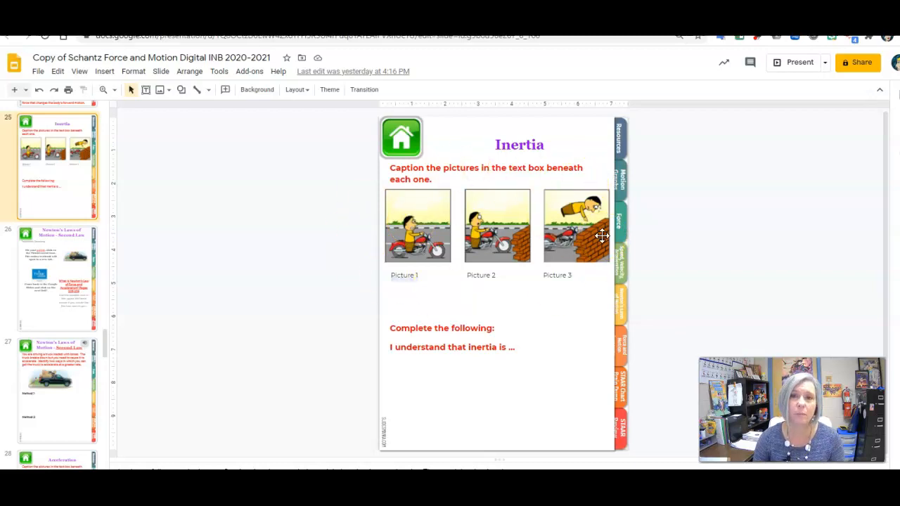
{"action": "mouse_move", "coordinate": [413, 295]}
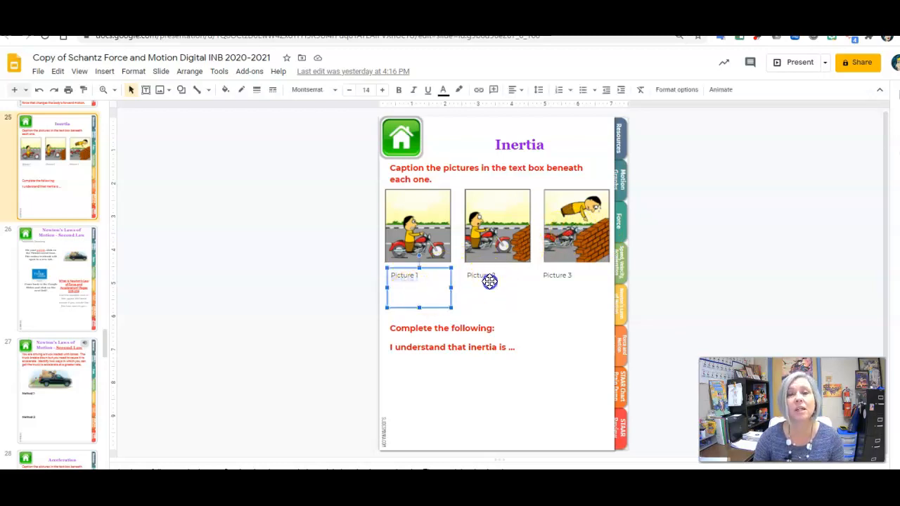
Move down the Friday 11/6 folder to the Inertia Demos and Tennis Ball Drop items due Friday.
{"action": "left_click", "coordinate": [571, 288]}
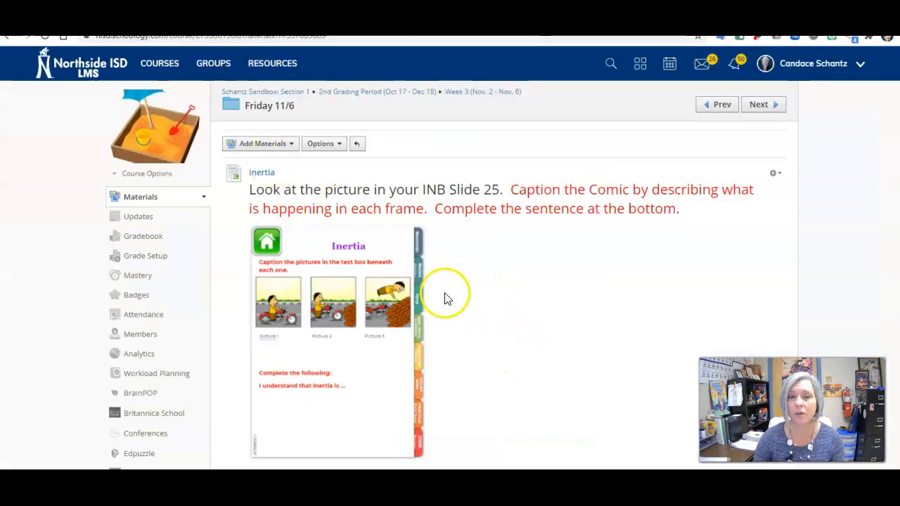
{"action": "scroll", "scroll_direction": "down", "scroll_amount": 3}
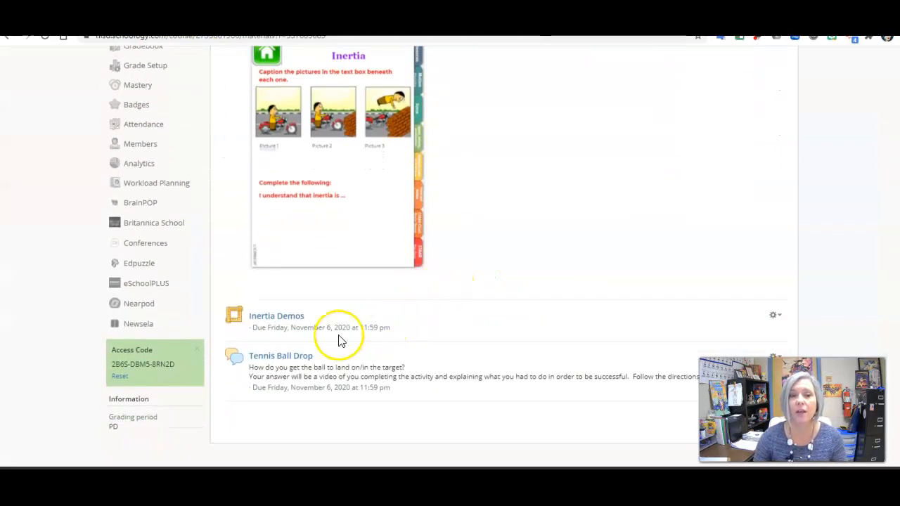
{"action": "left_click", "coordinate": [276, 315]}
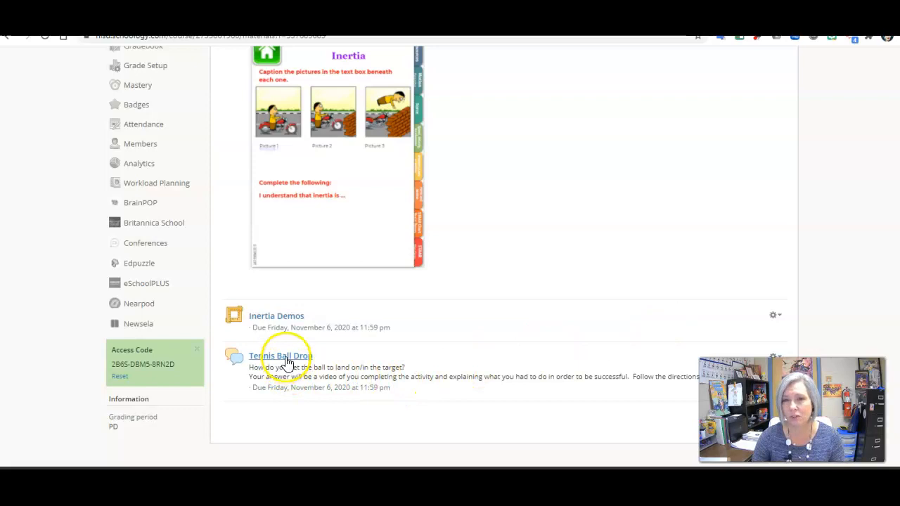
{"action": "left_click", "coordinate": [280, 355]}
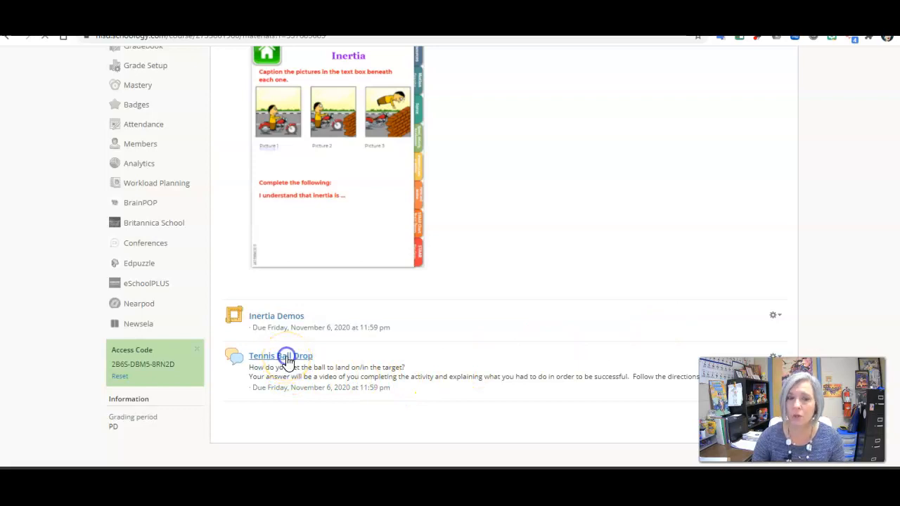
View the Tennis Ball Drop discussion's target question and first runway setup steps.
{"action": "left_click", "coordinate": [287, 357]}
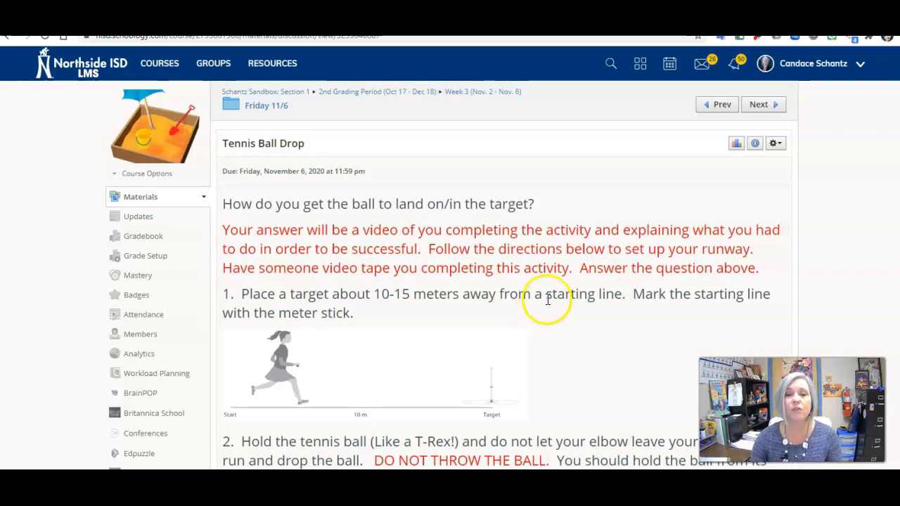
{"action": "scroll", "scroll_direction": "down", "scroll_amount": 3}
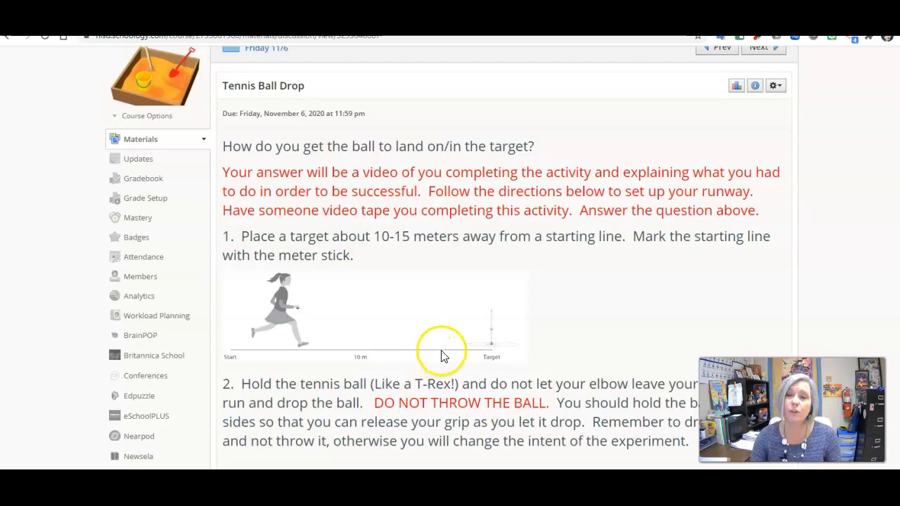
{"action": "mouse_move", "coordinate": [326, 149]}
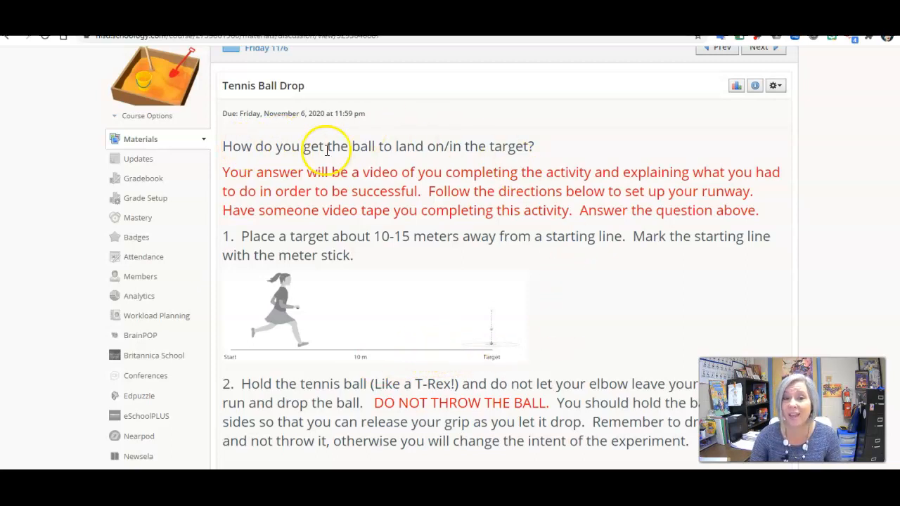